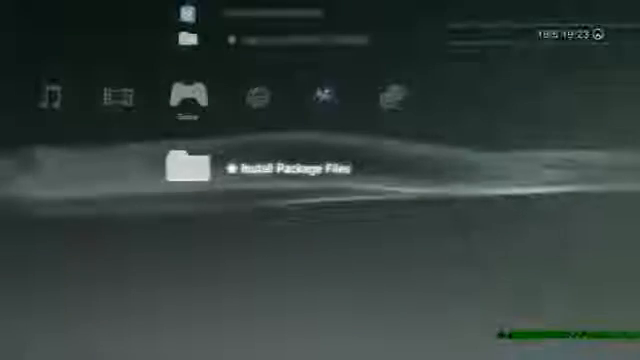
- Move across the XMB from the Game category to the Settings column and its settings list
{"action": "left_click", "coordinate": [176, 168]}
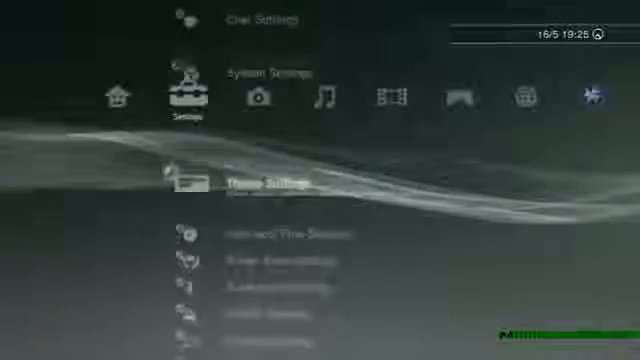
- Scroll the Settings list past Network Settings to reveal Edy Viewer, Debug Settings and Install Package Files
{"action": "scroll", "scroll_direction": "down", "scroll_amount": 3}
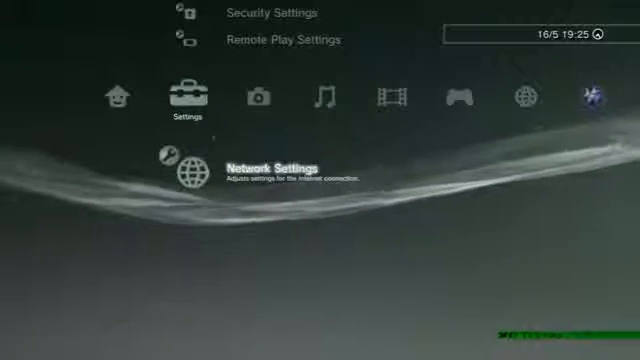
{"action": "scroll", "scroll_direction": "down", "scroll_amount": 3}
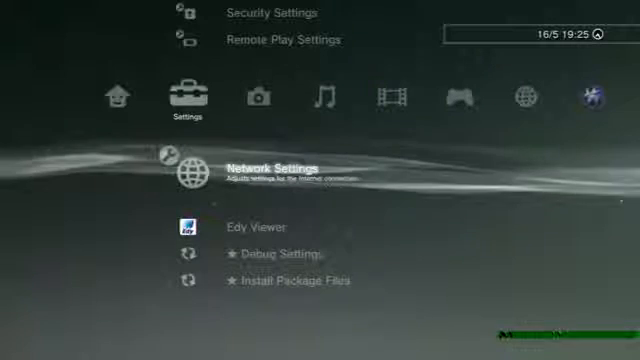
- Enter Debug Settings, showing DTCP-IP, ATRAC, WMA and BD Environment options
{"action": "scroll", "scroll_direction": "down", "scroll_amount": 3}
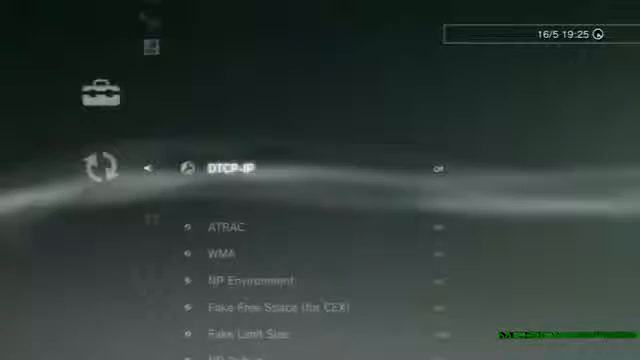
- Return to the list and launch Edy Viewer, reaching its Japanese user agreement with accept/decline
{"action": "scroll", "scroll_direction": "down", "scroll_amount": 3}
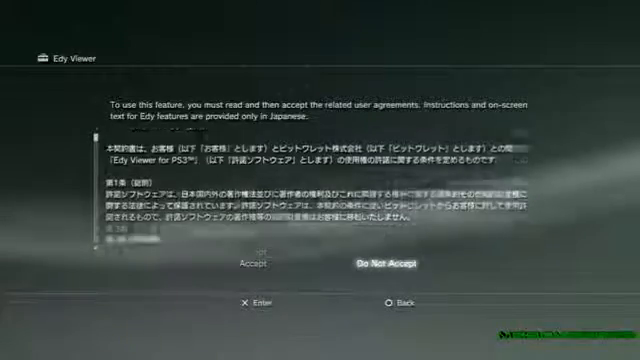
{"action": "scroll", "scroll_direction": "down", "scroll_amount": 3}
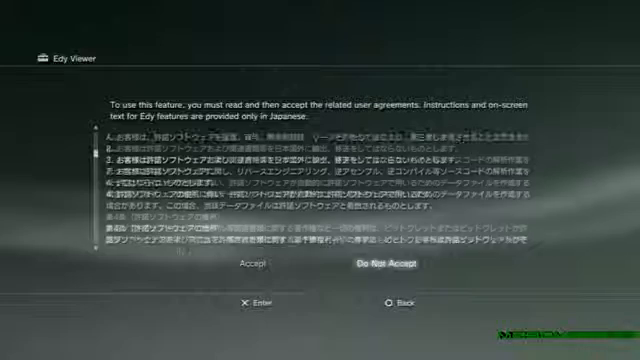